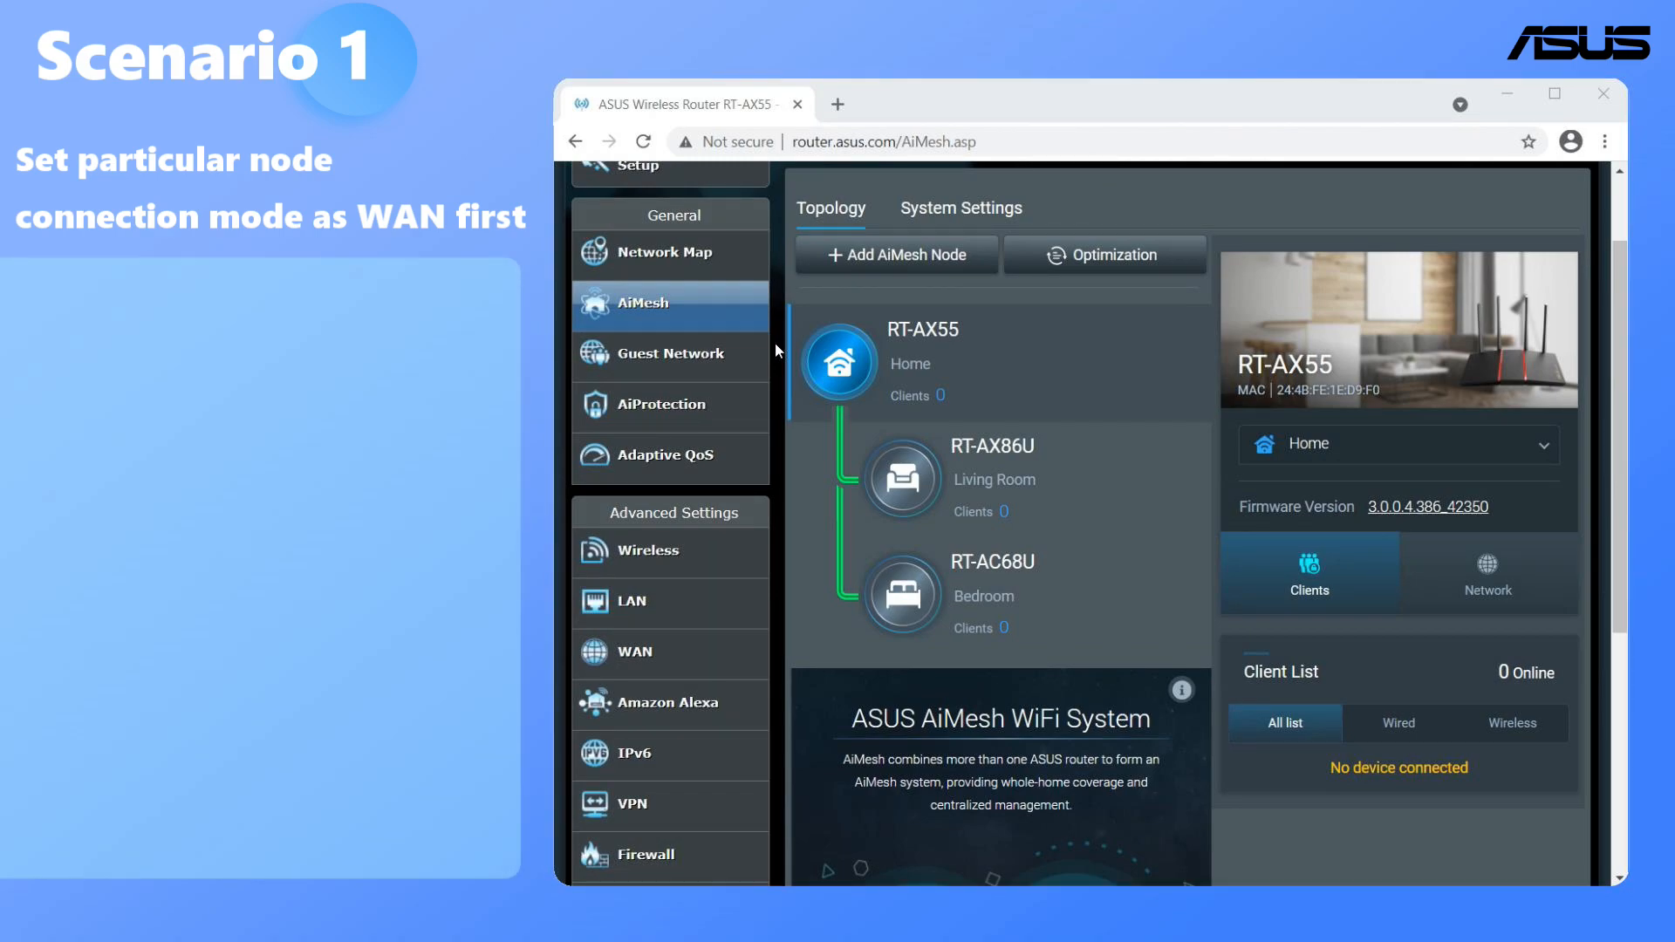
Show the Management settings of the RT-AC68U Bedroom node from the AiMesh topology.
click(901, 595)
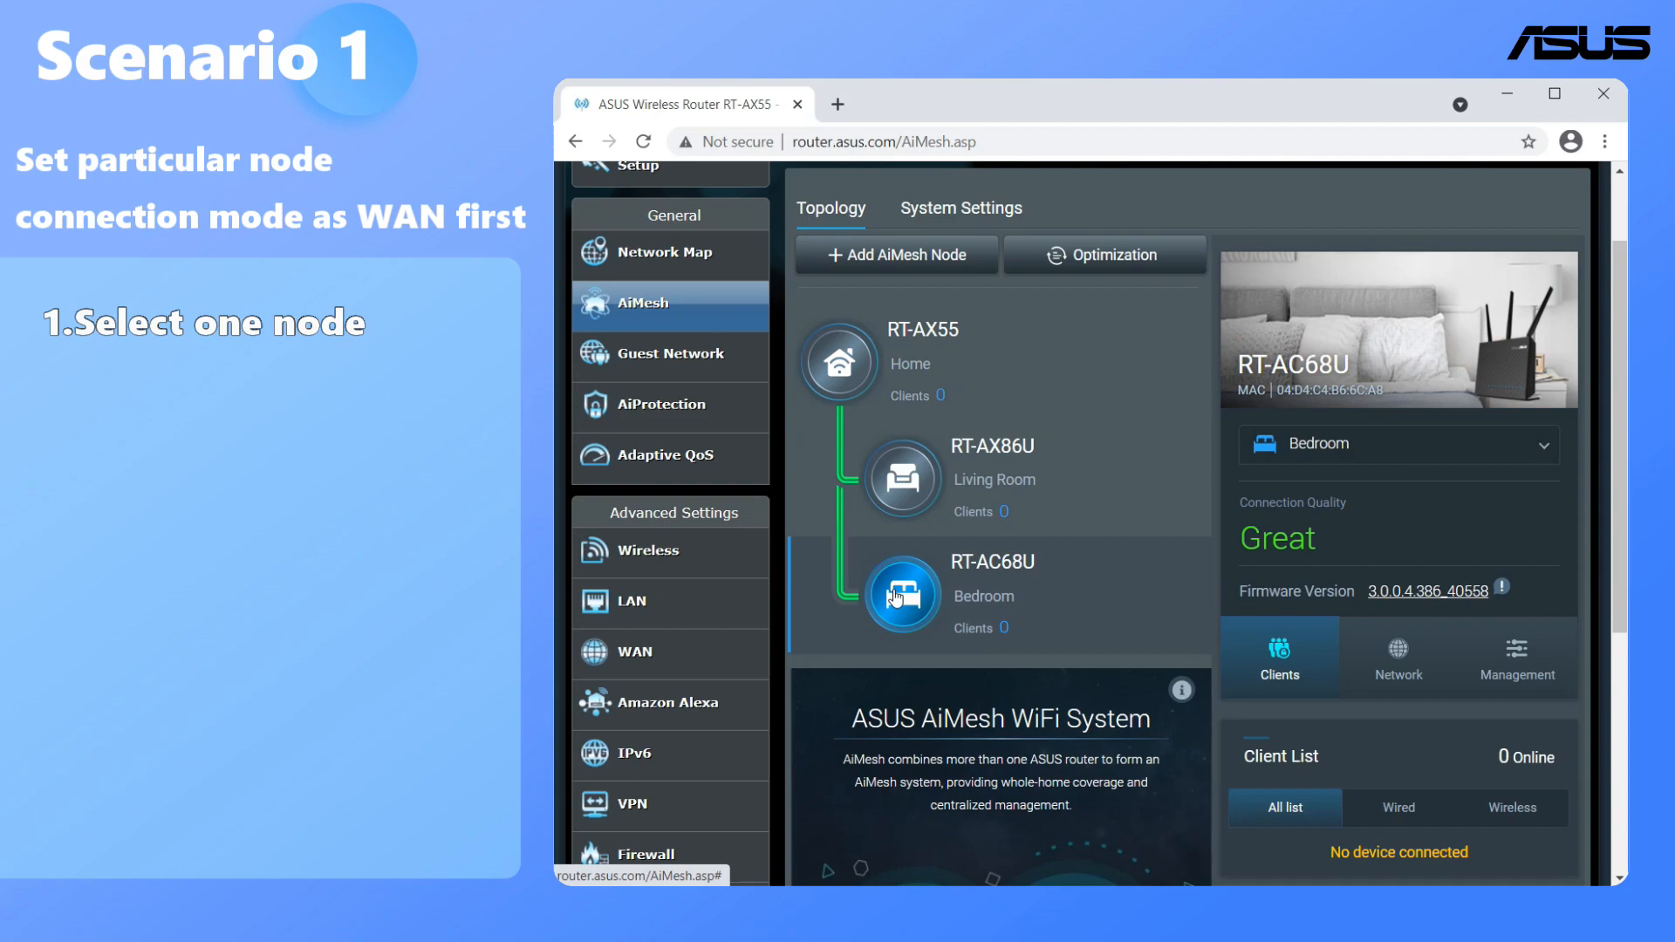
click(1517, 656)
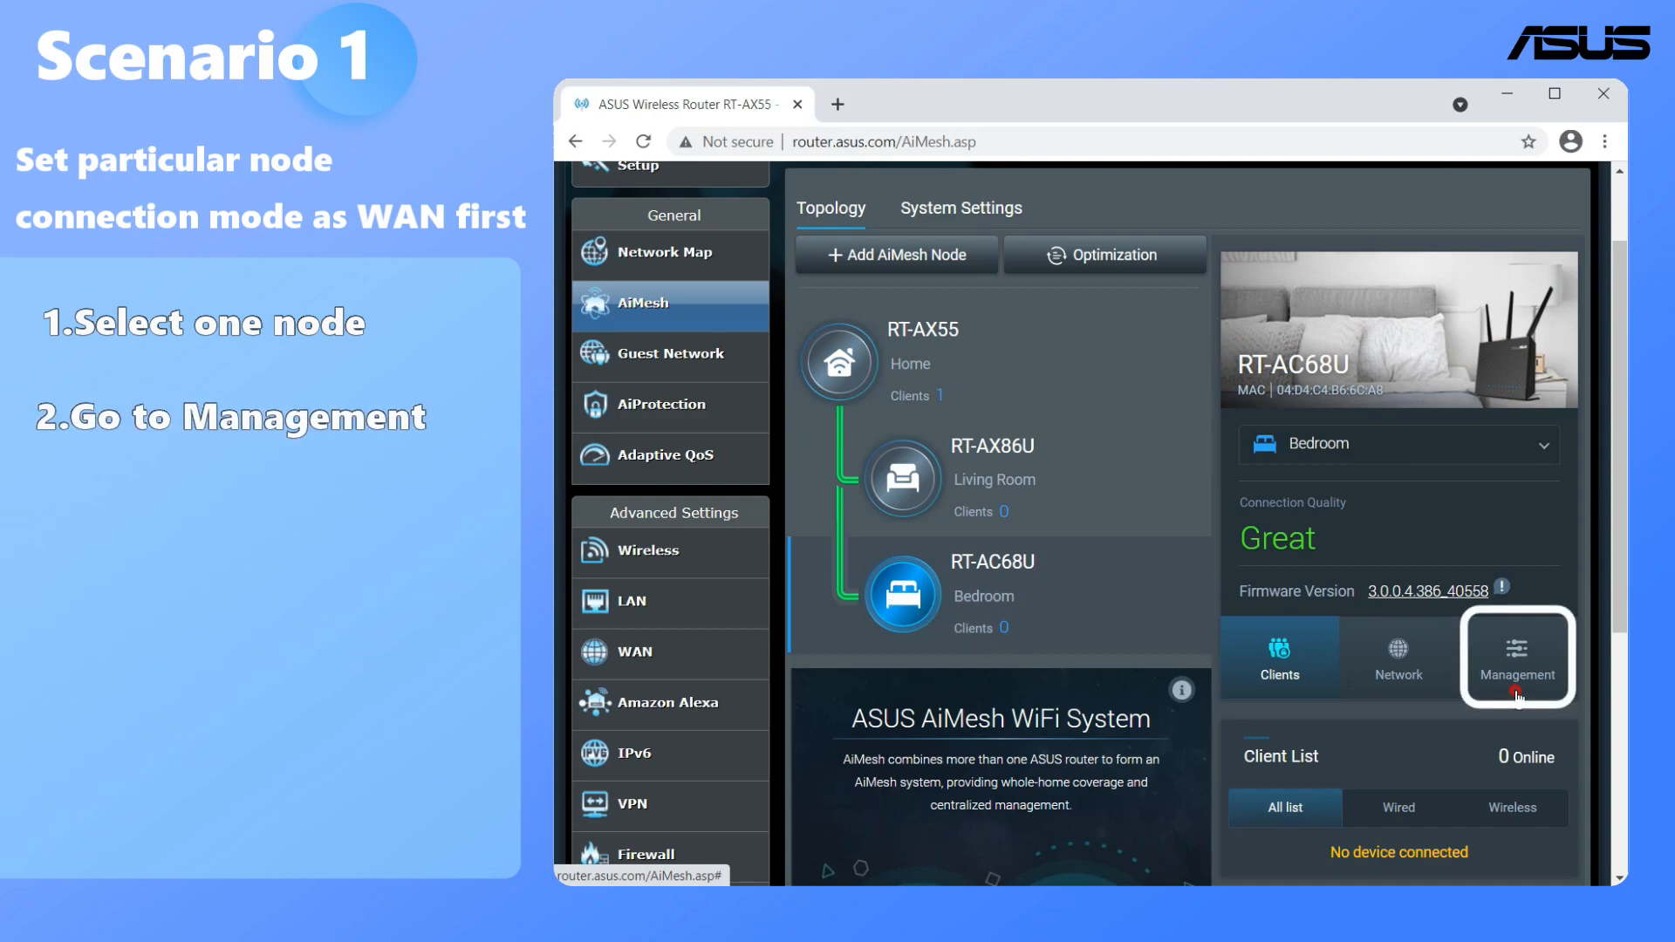
click(1516, 656)
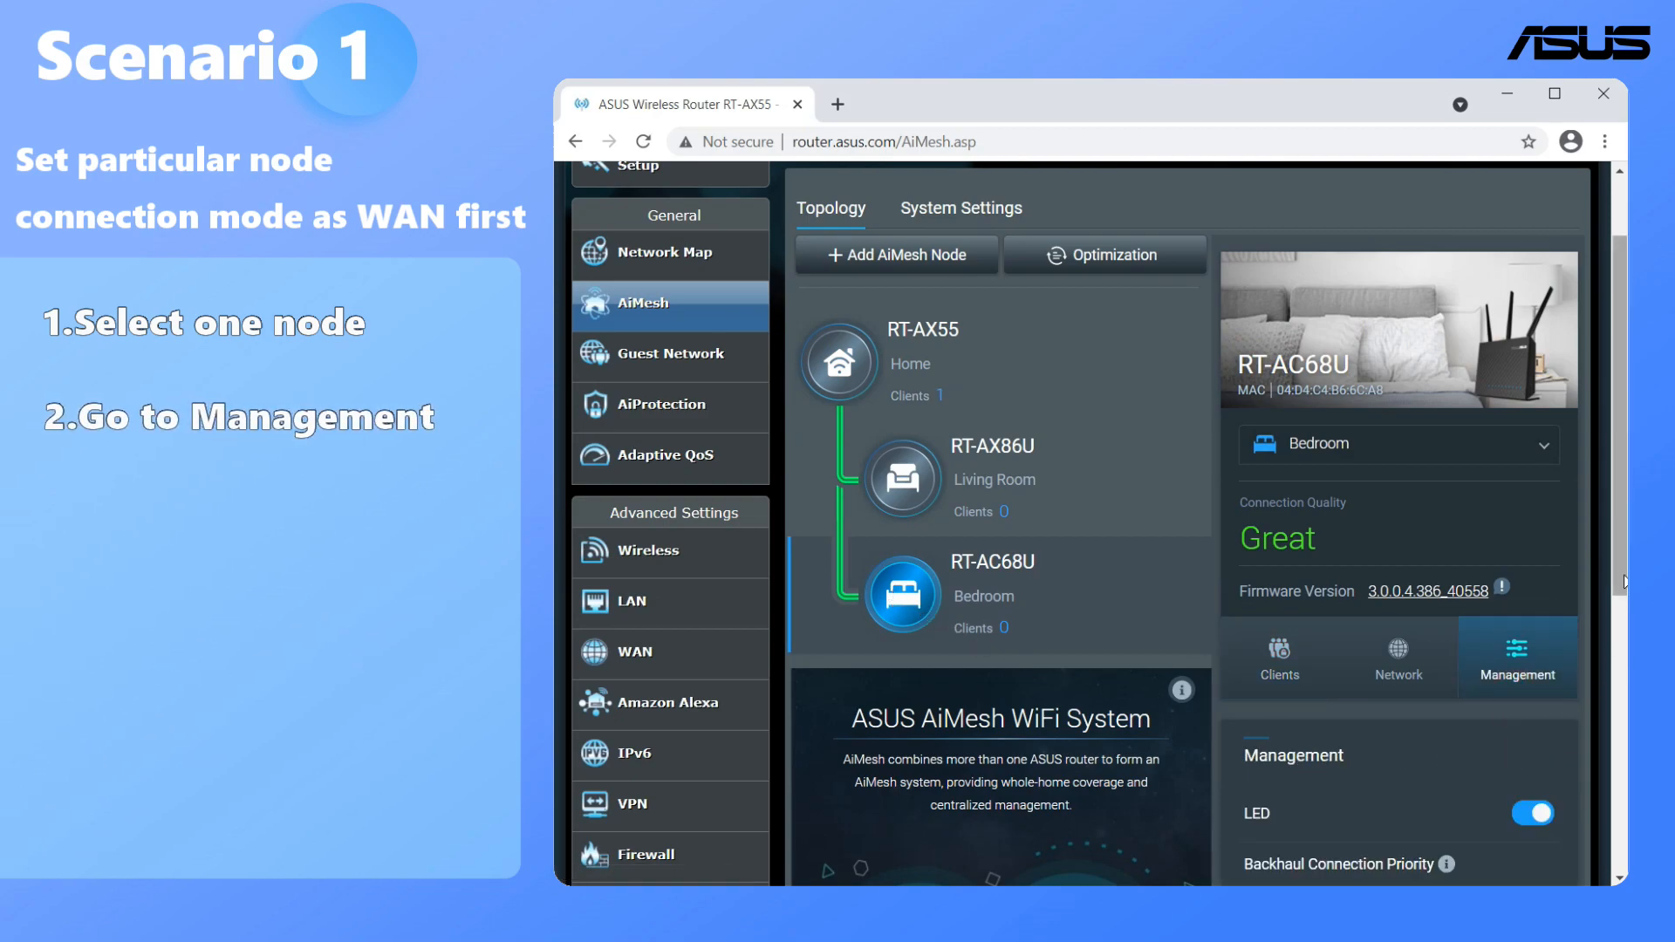
Set the Bedroom node's Backhaul Connection Priority to 1G WAN first instead of Auto.
scroll(down, 3)
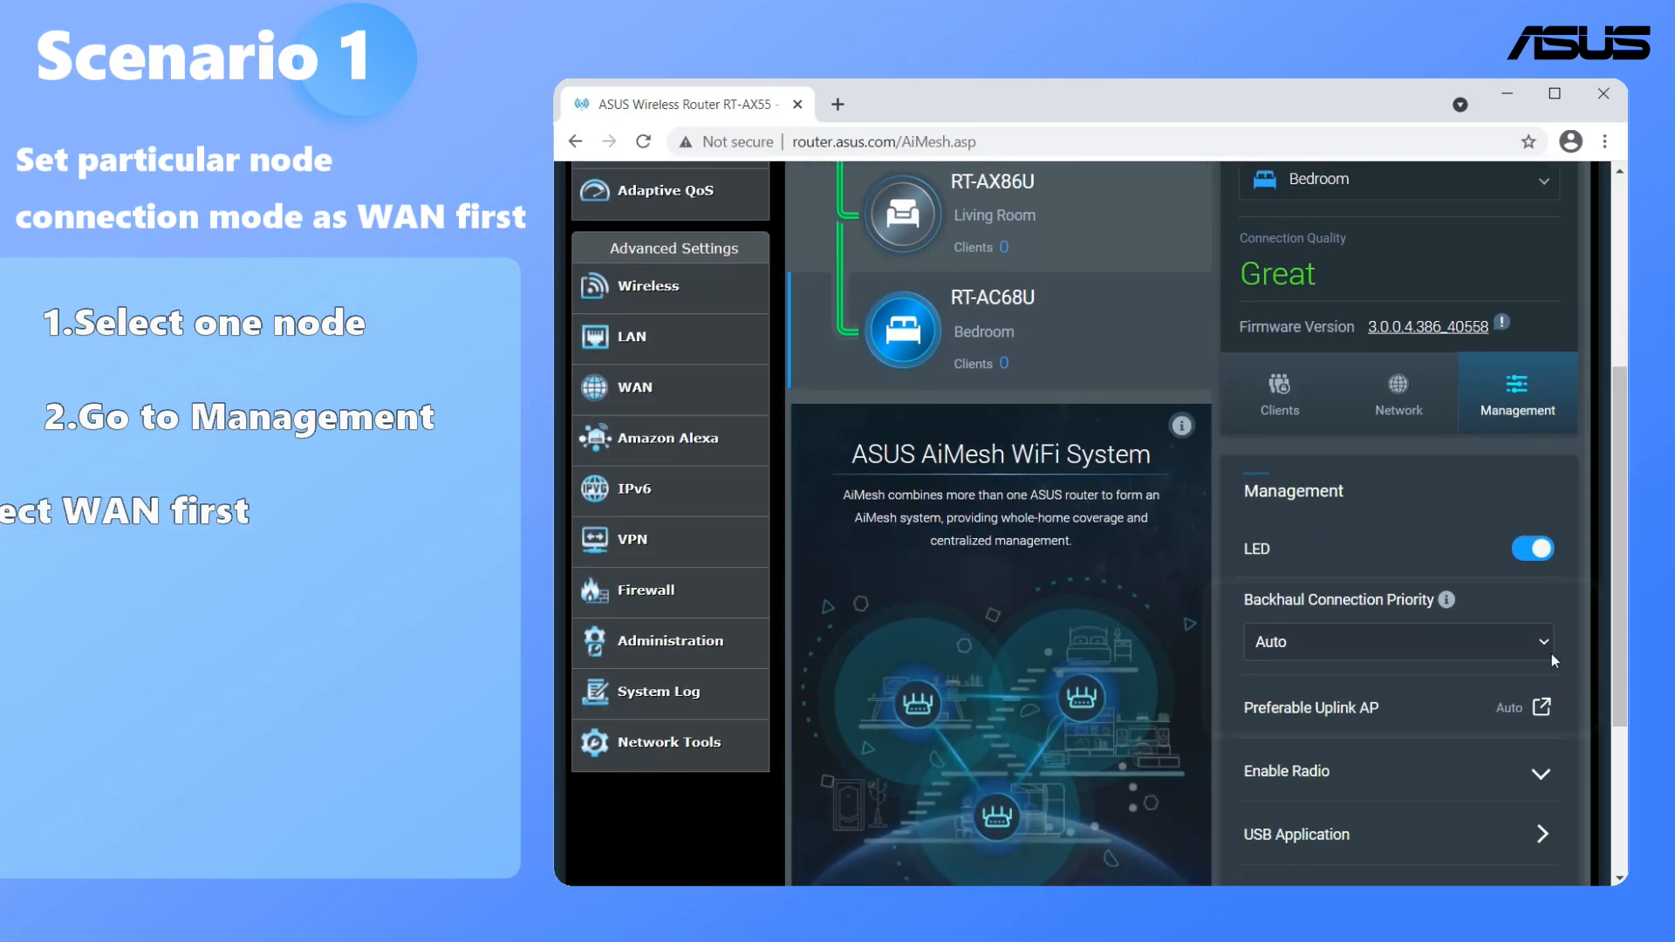
click(1396, 642)
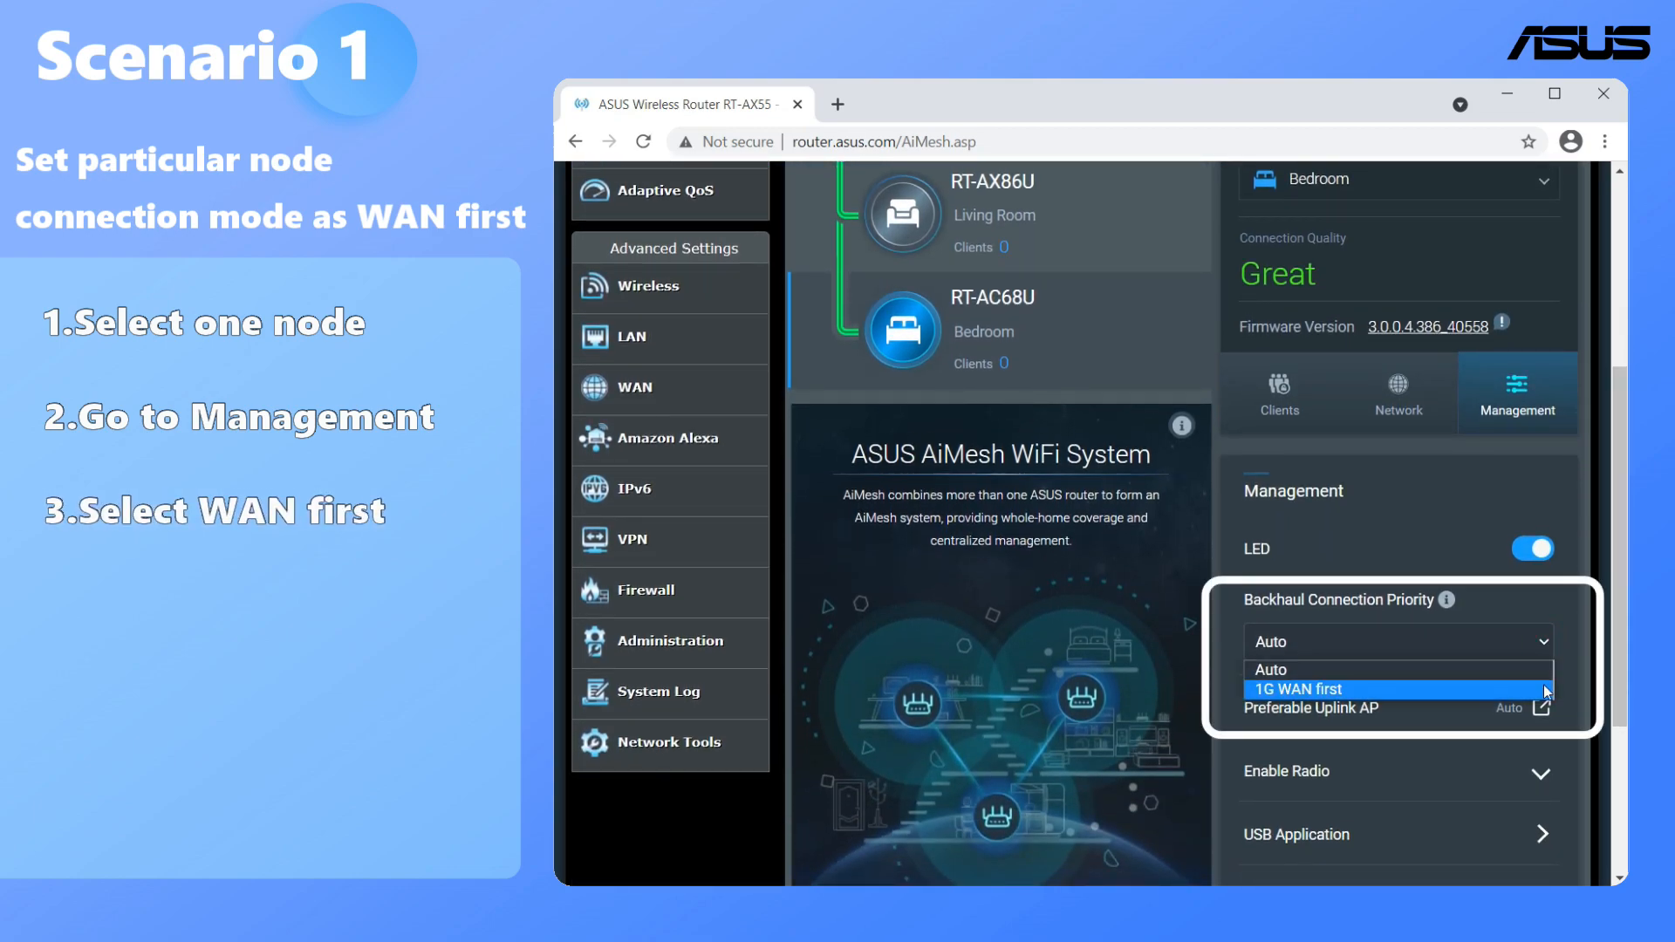
click(1296, 689)
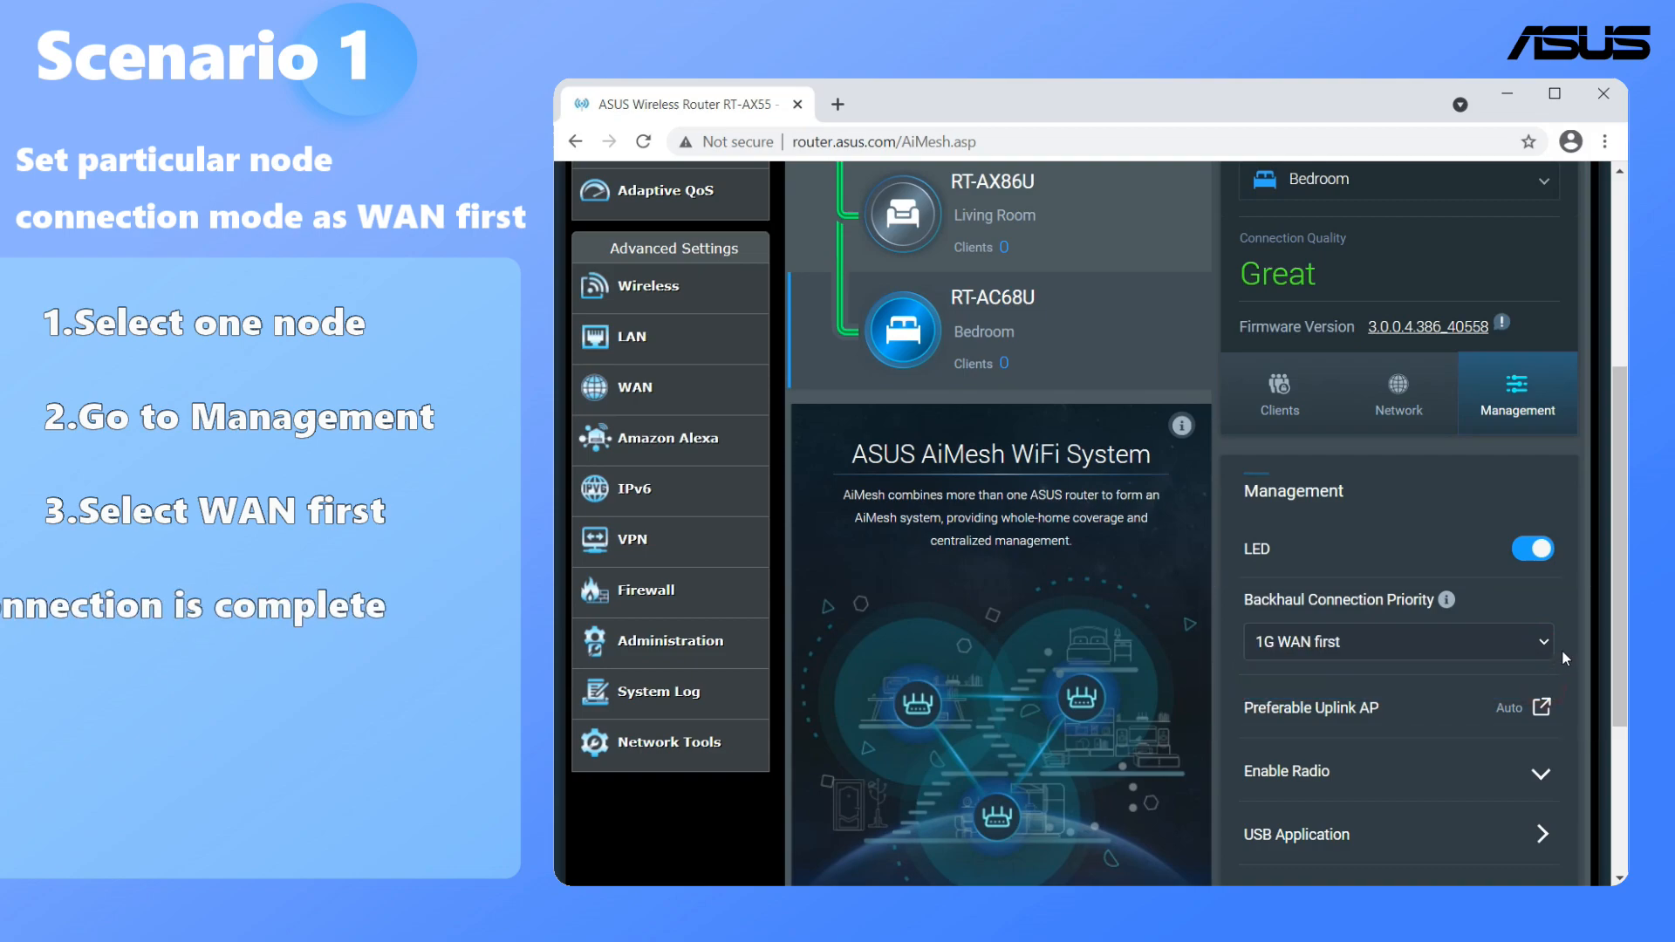
click(1398, 393)
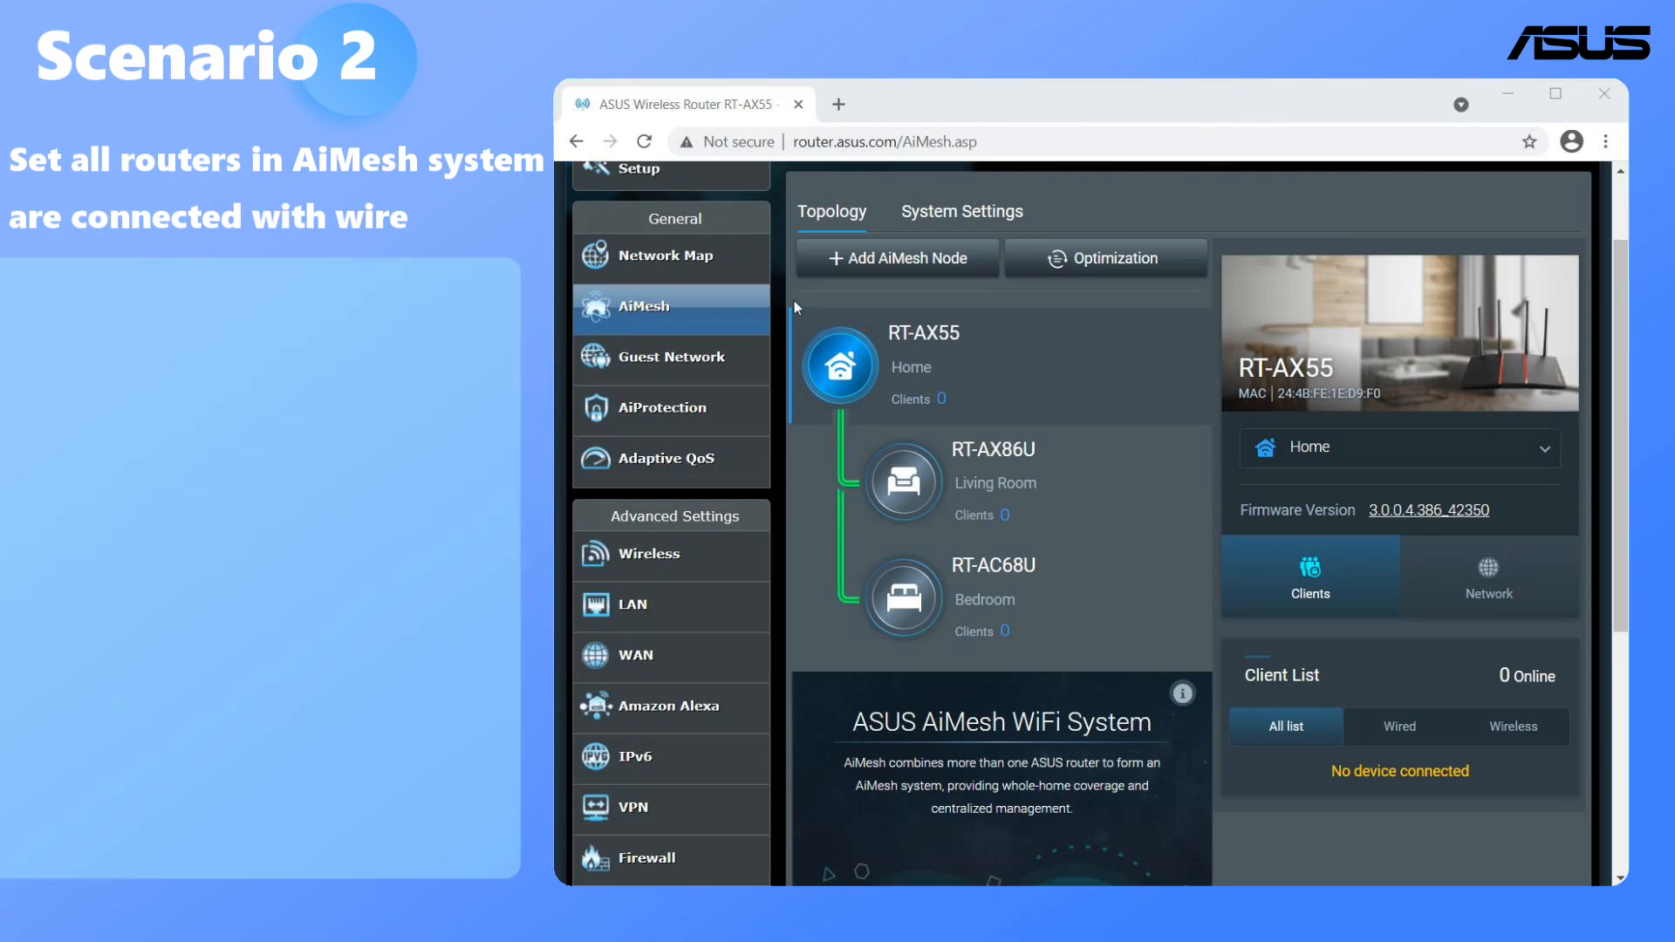
Show the AiMesh System Settings page with Ethernet Backhaul Mode still off.
click(960, 211)
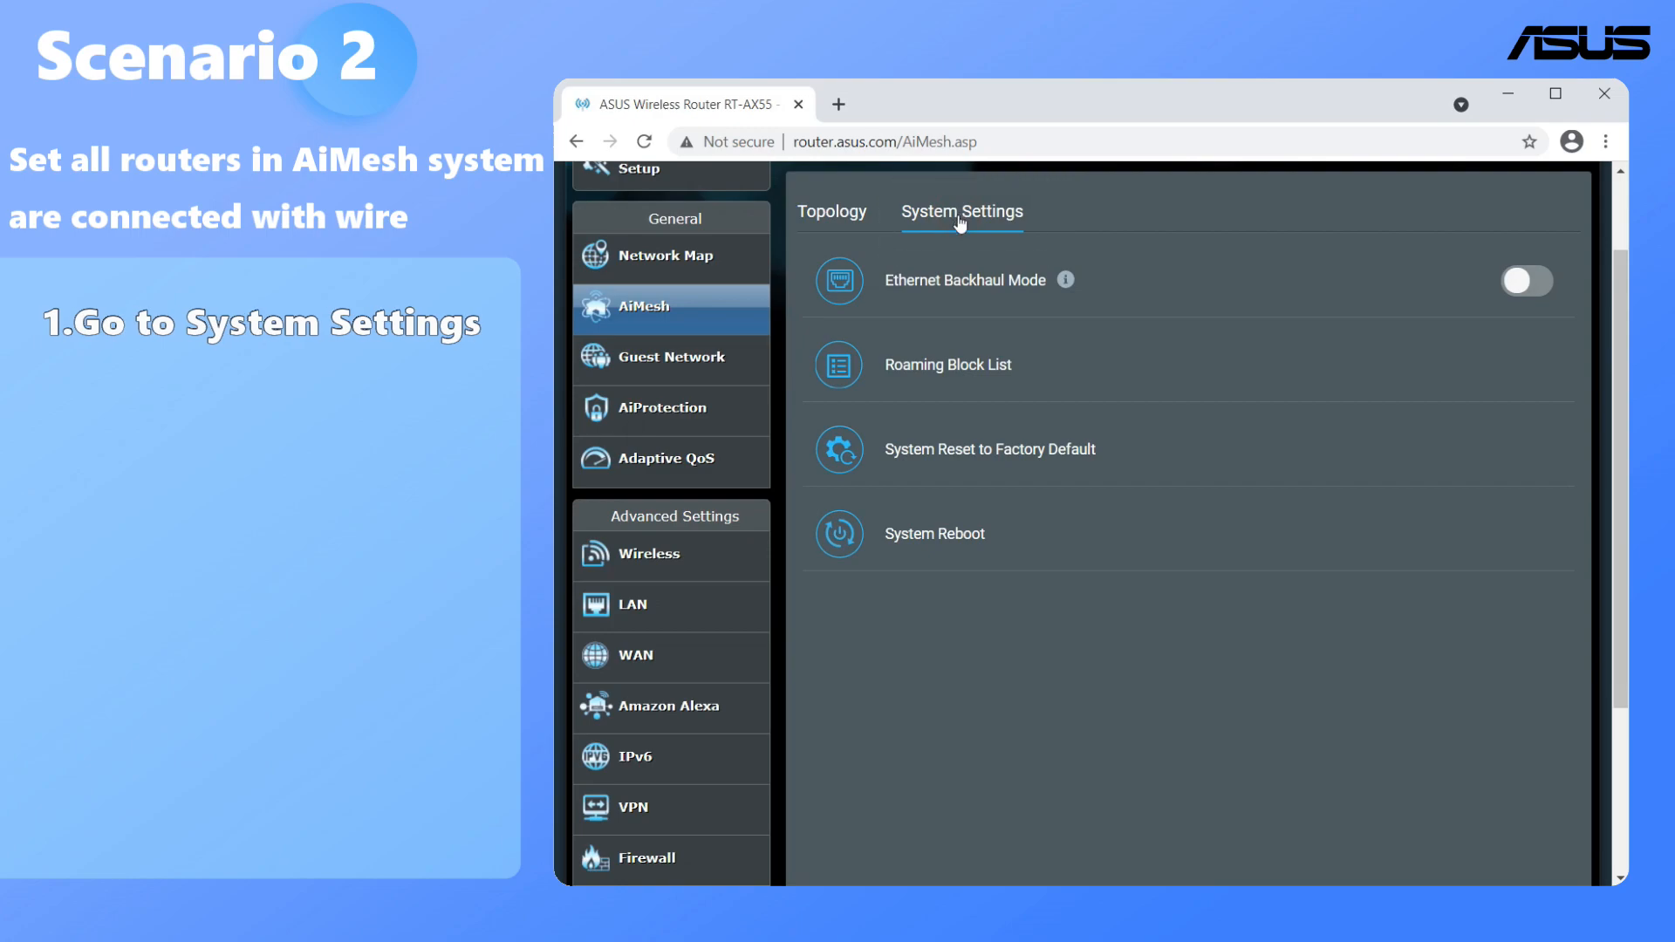
mouse_move(1065, 279)
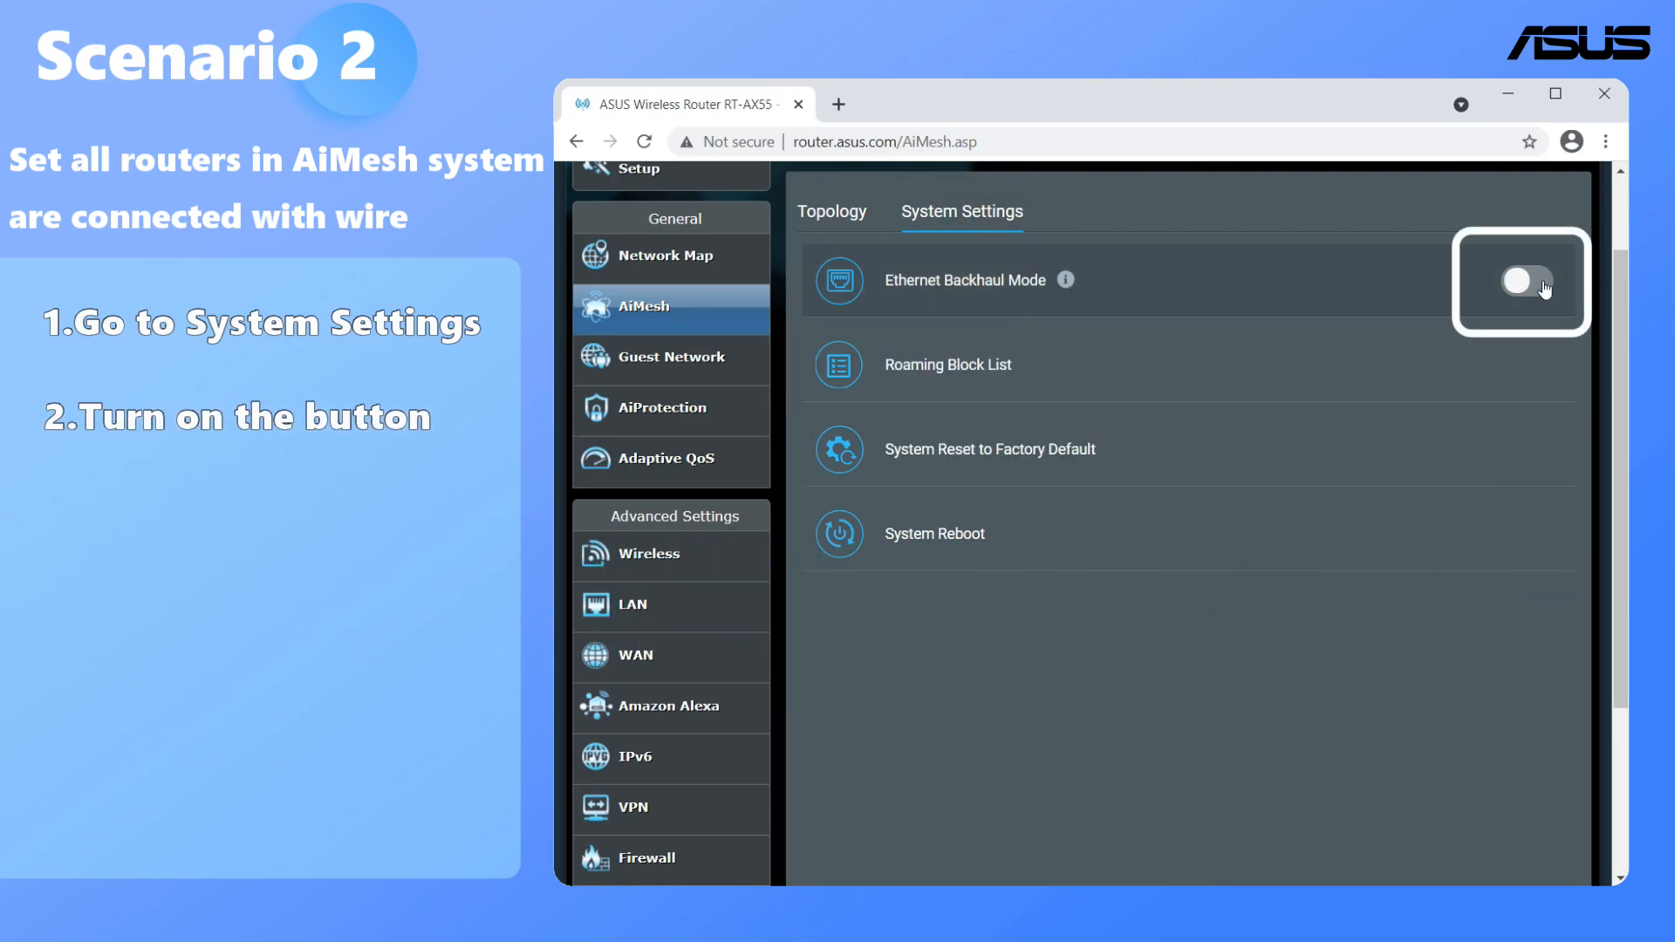
Enable Ethernet Backhaul Mode for the AiMesh system and accept the confirmation.
click(1522, 281)
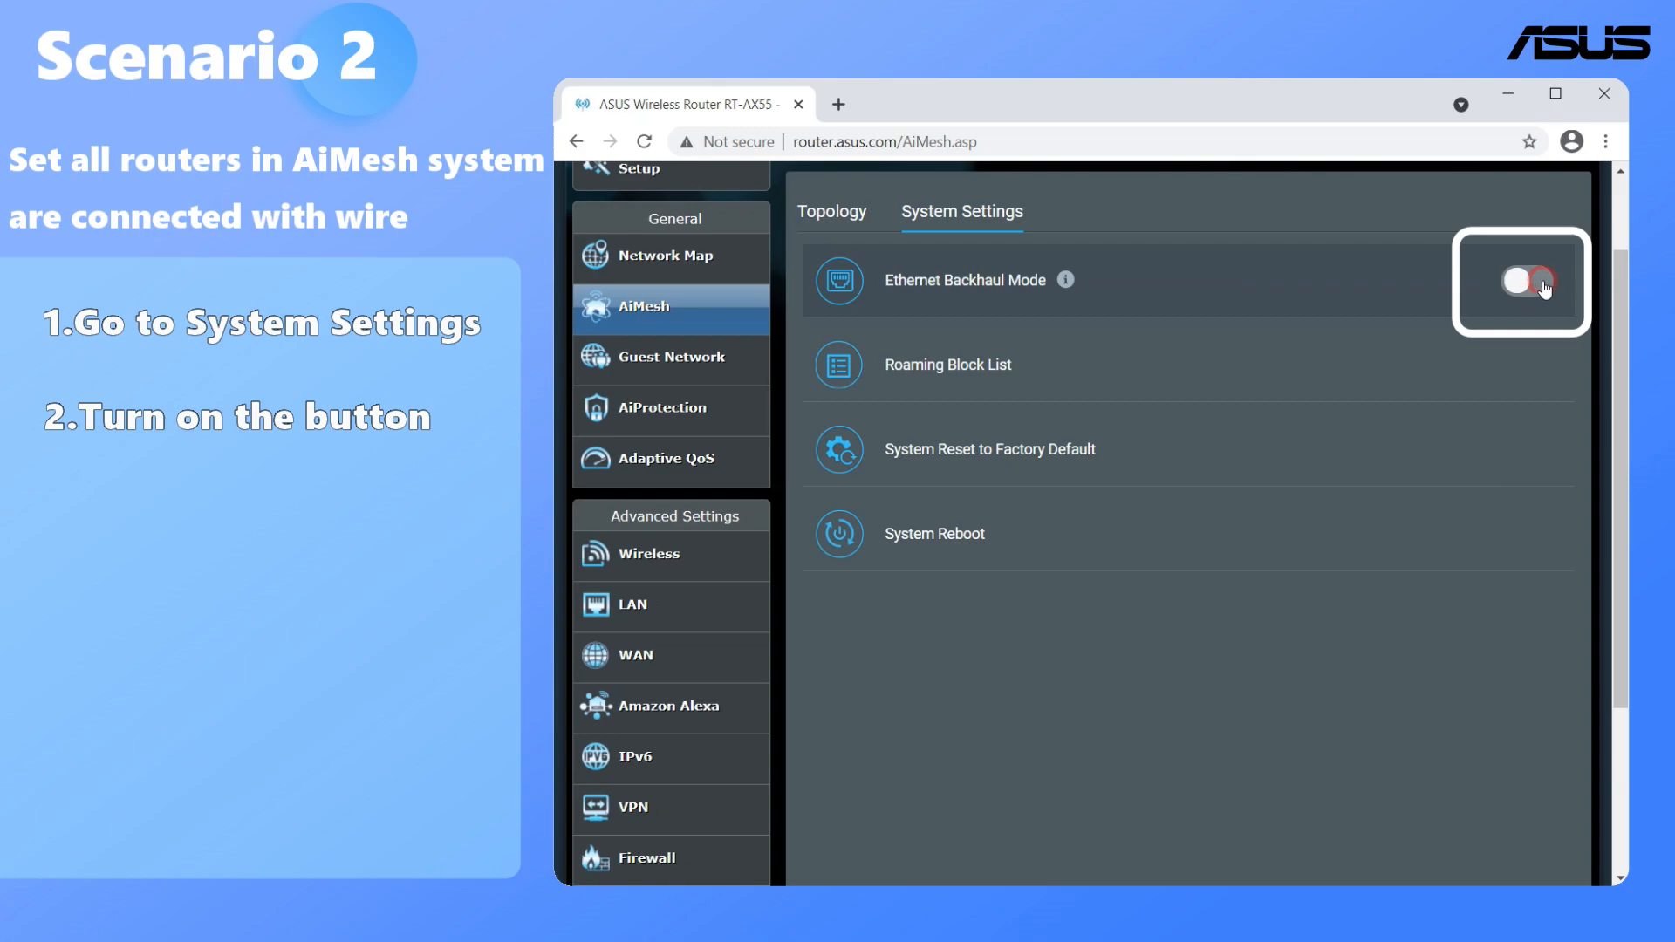
click(1520, 281)
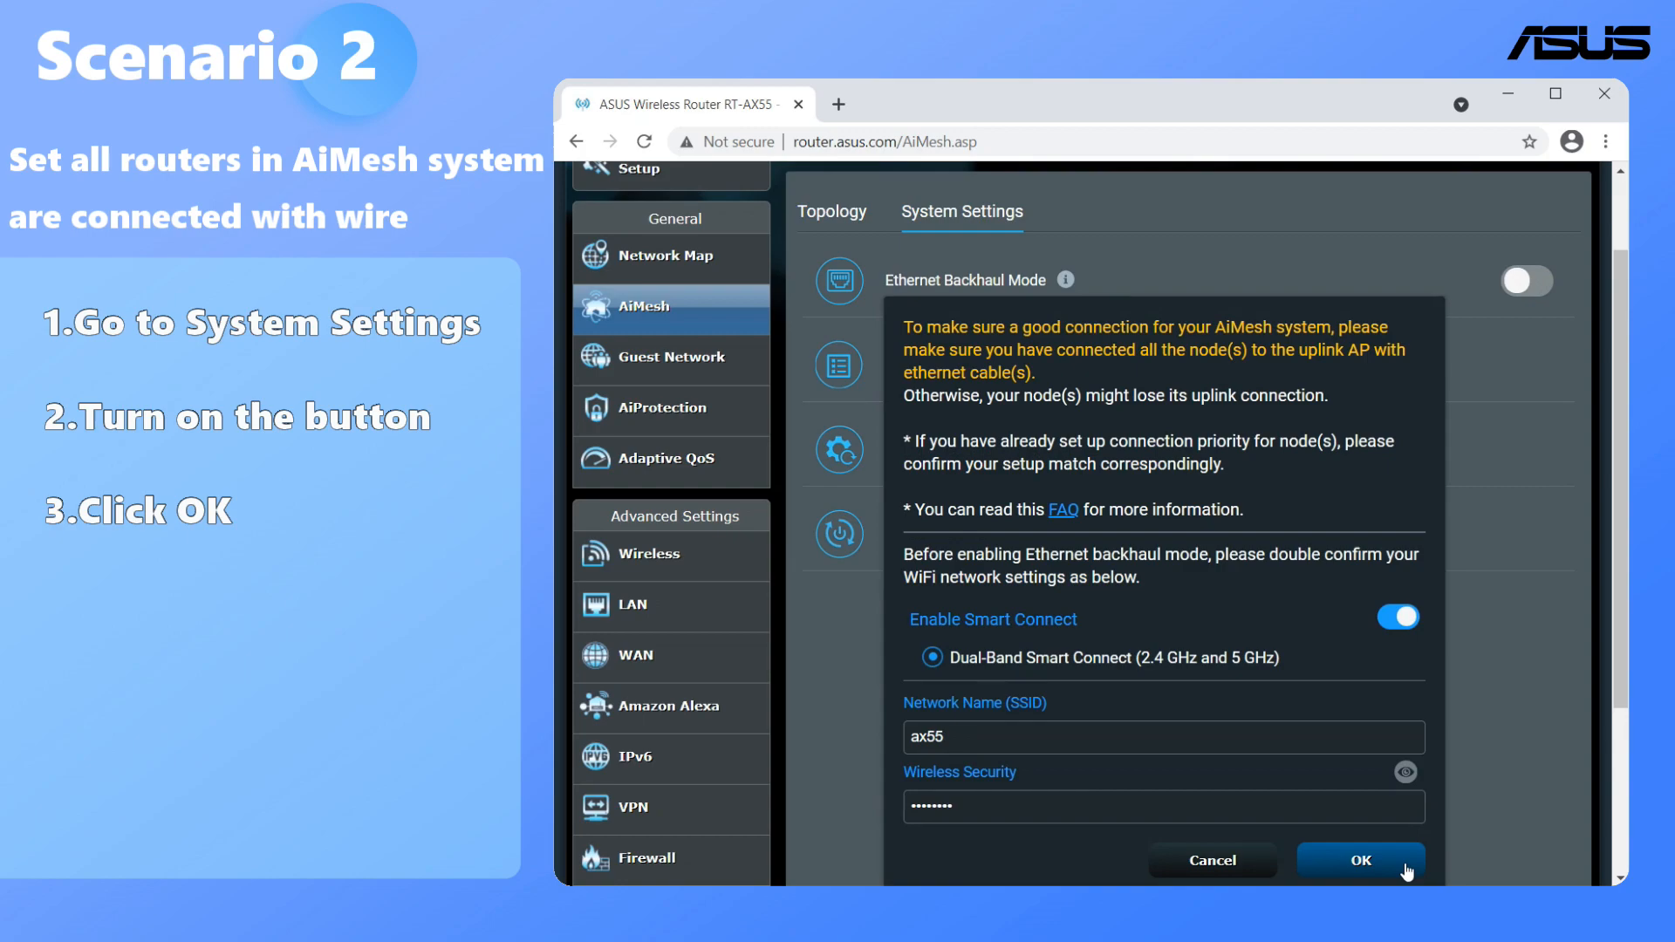
click(1360, 860)
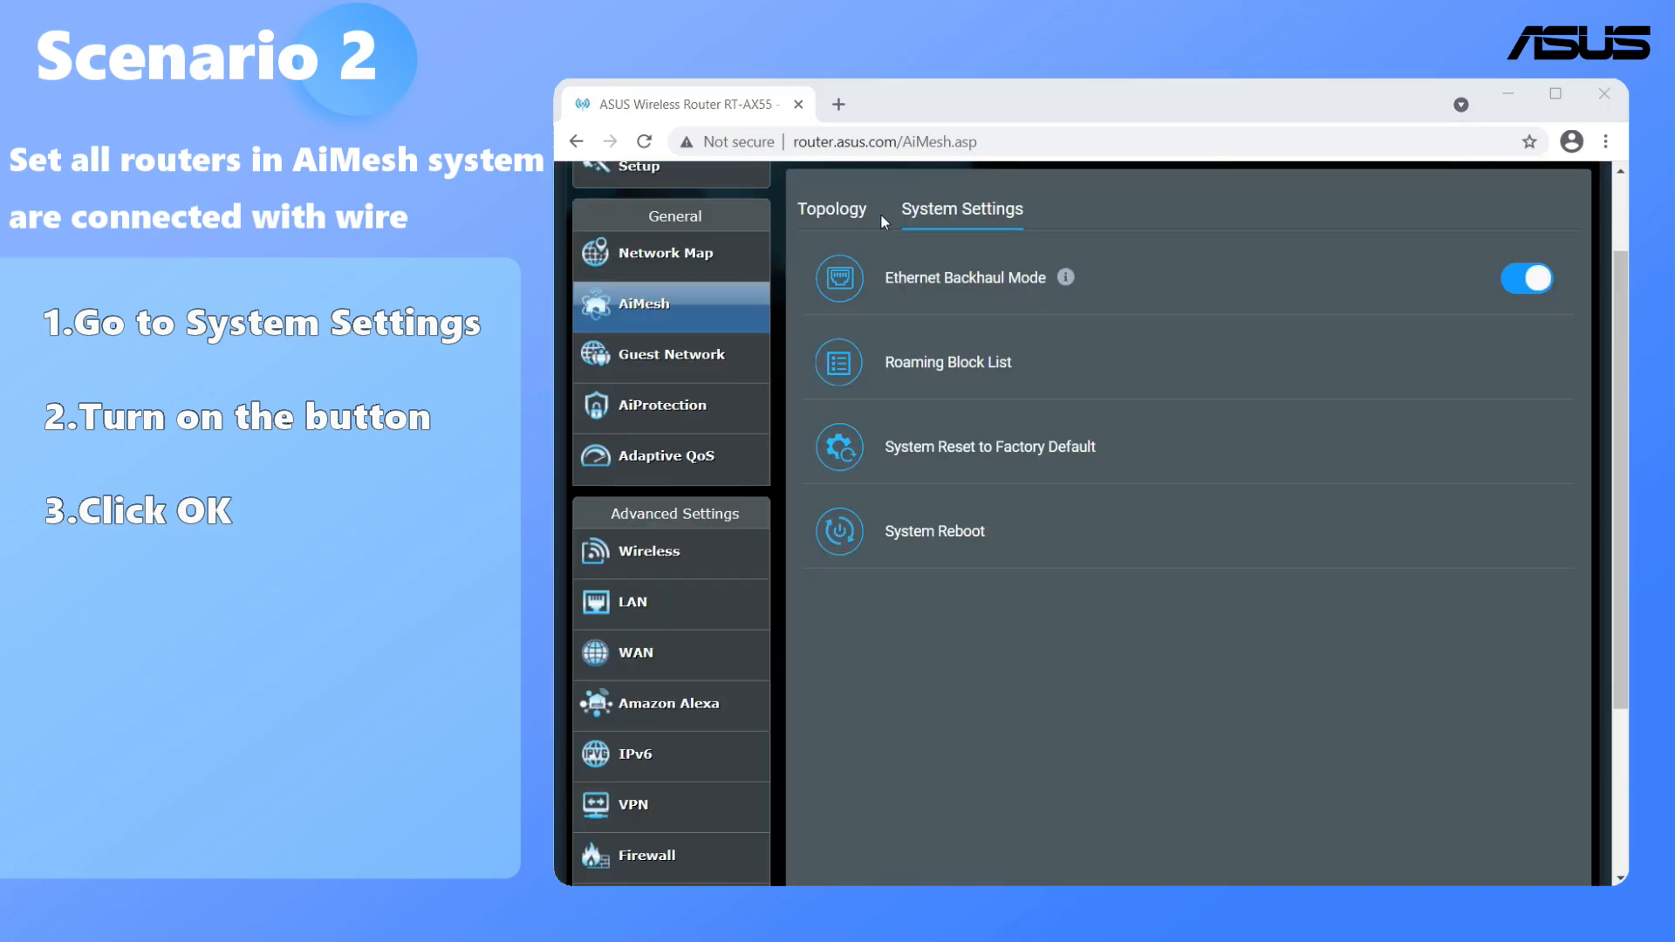
Verify the Bedroom RT-AC68U node's backhaul priority now reads 1G WAN only.
click(831, 209)
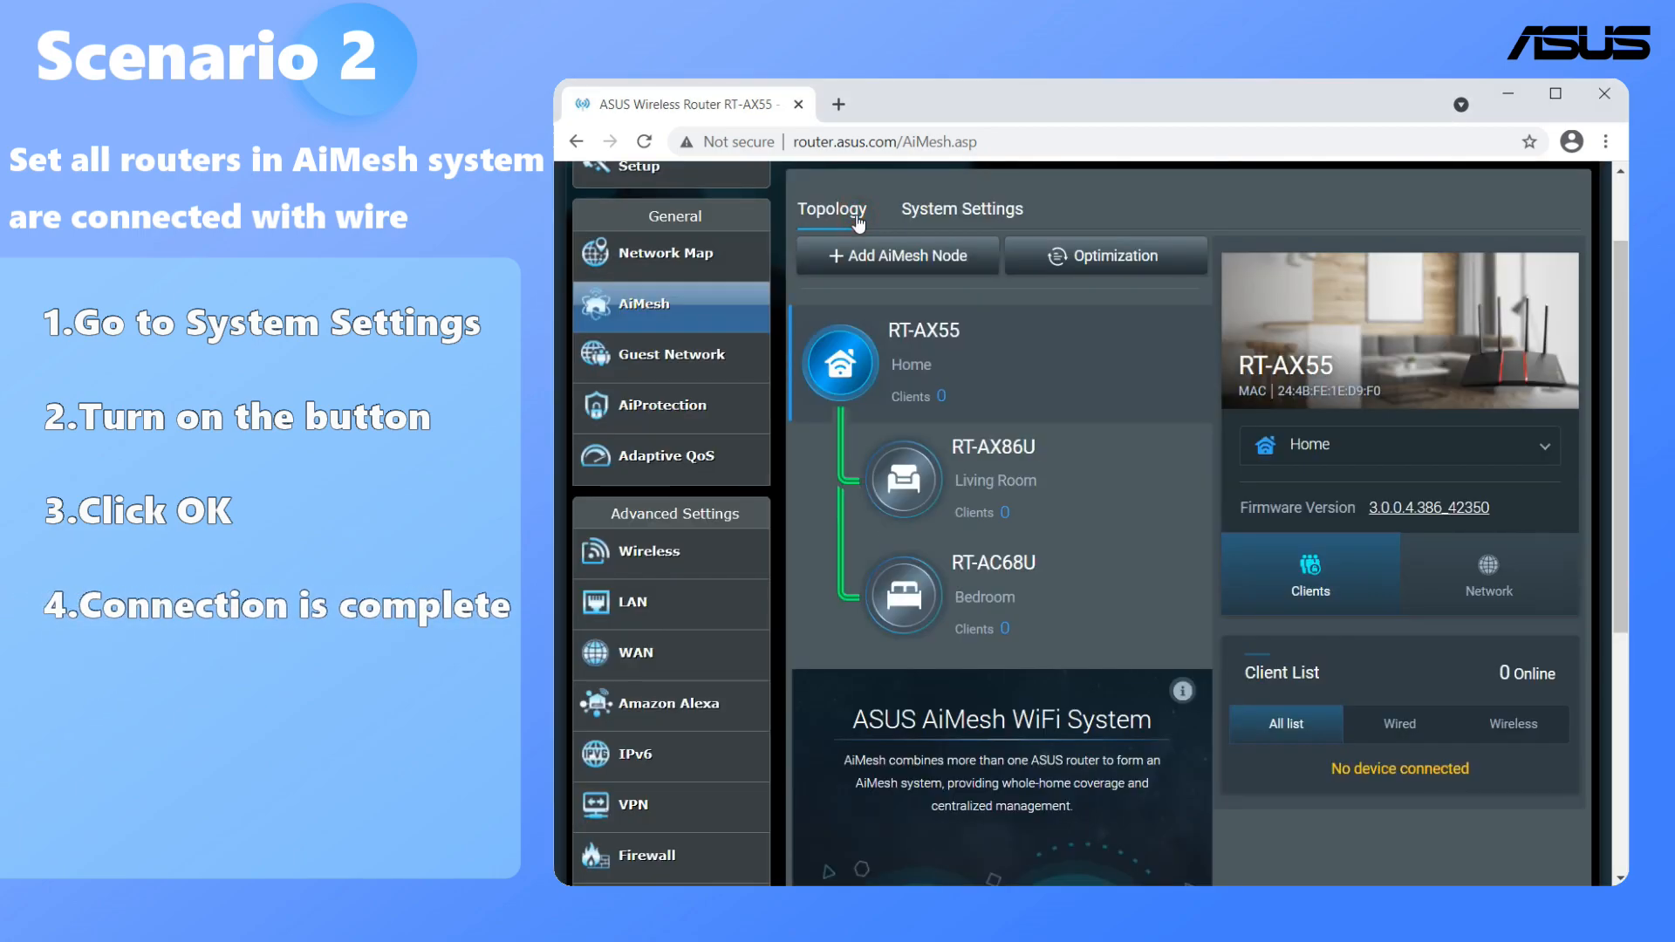
click(902, 595)
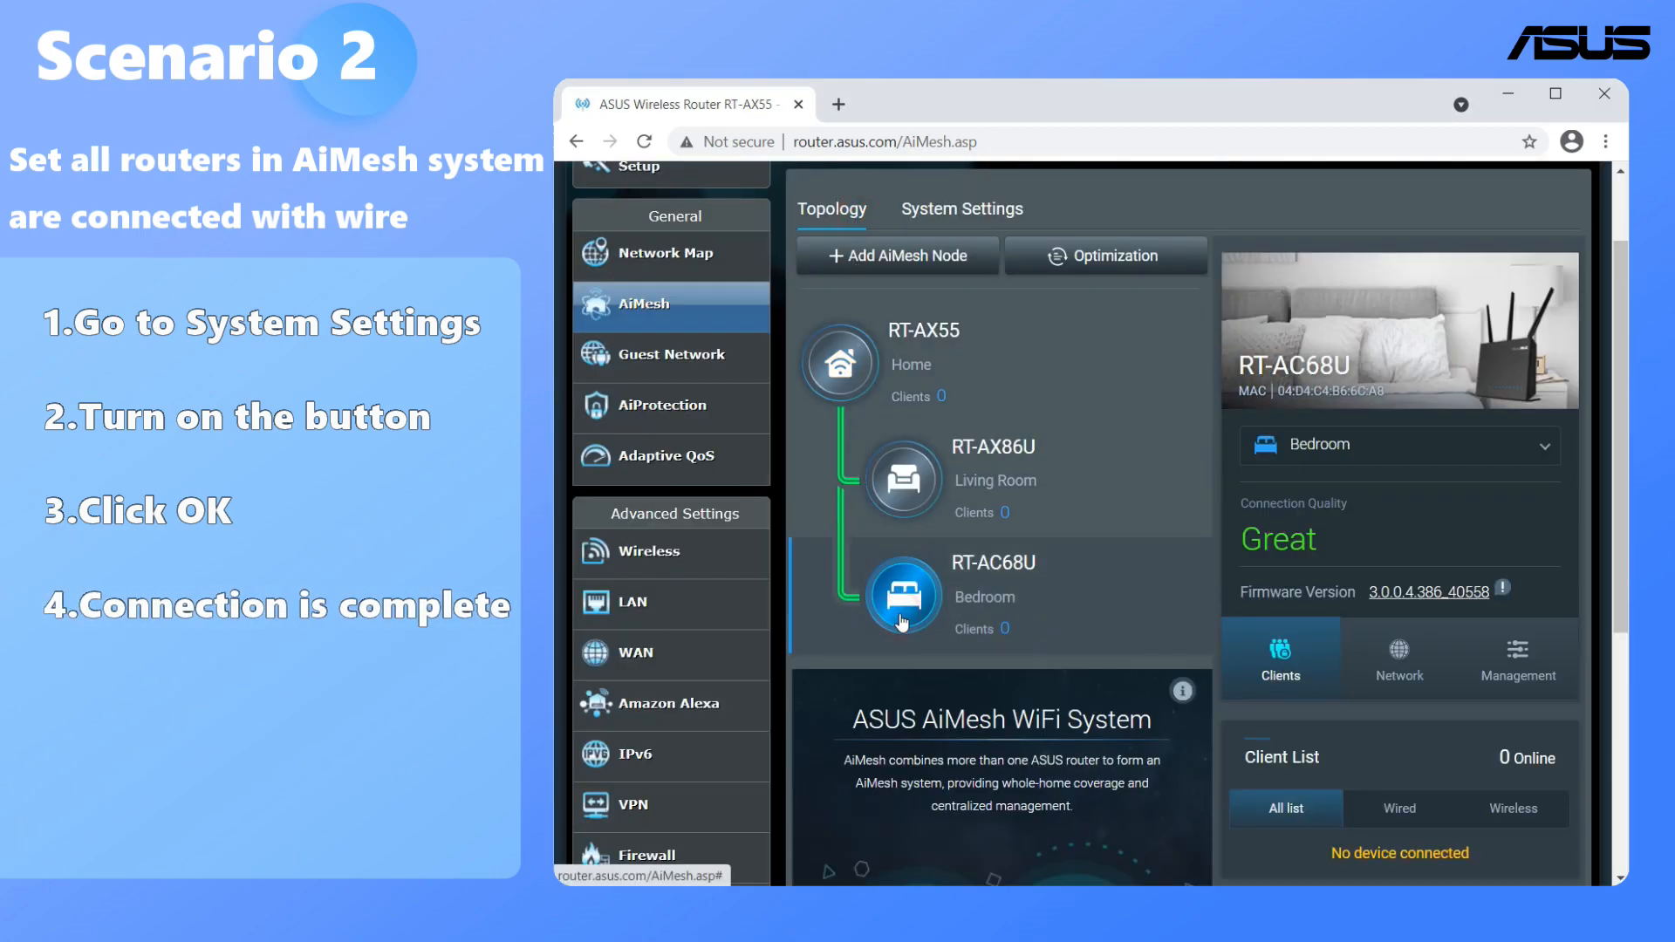
click(1517, 658)
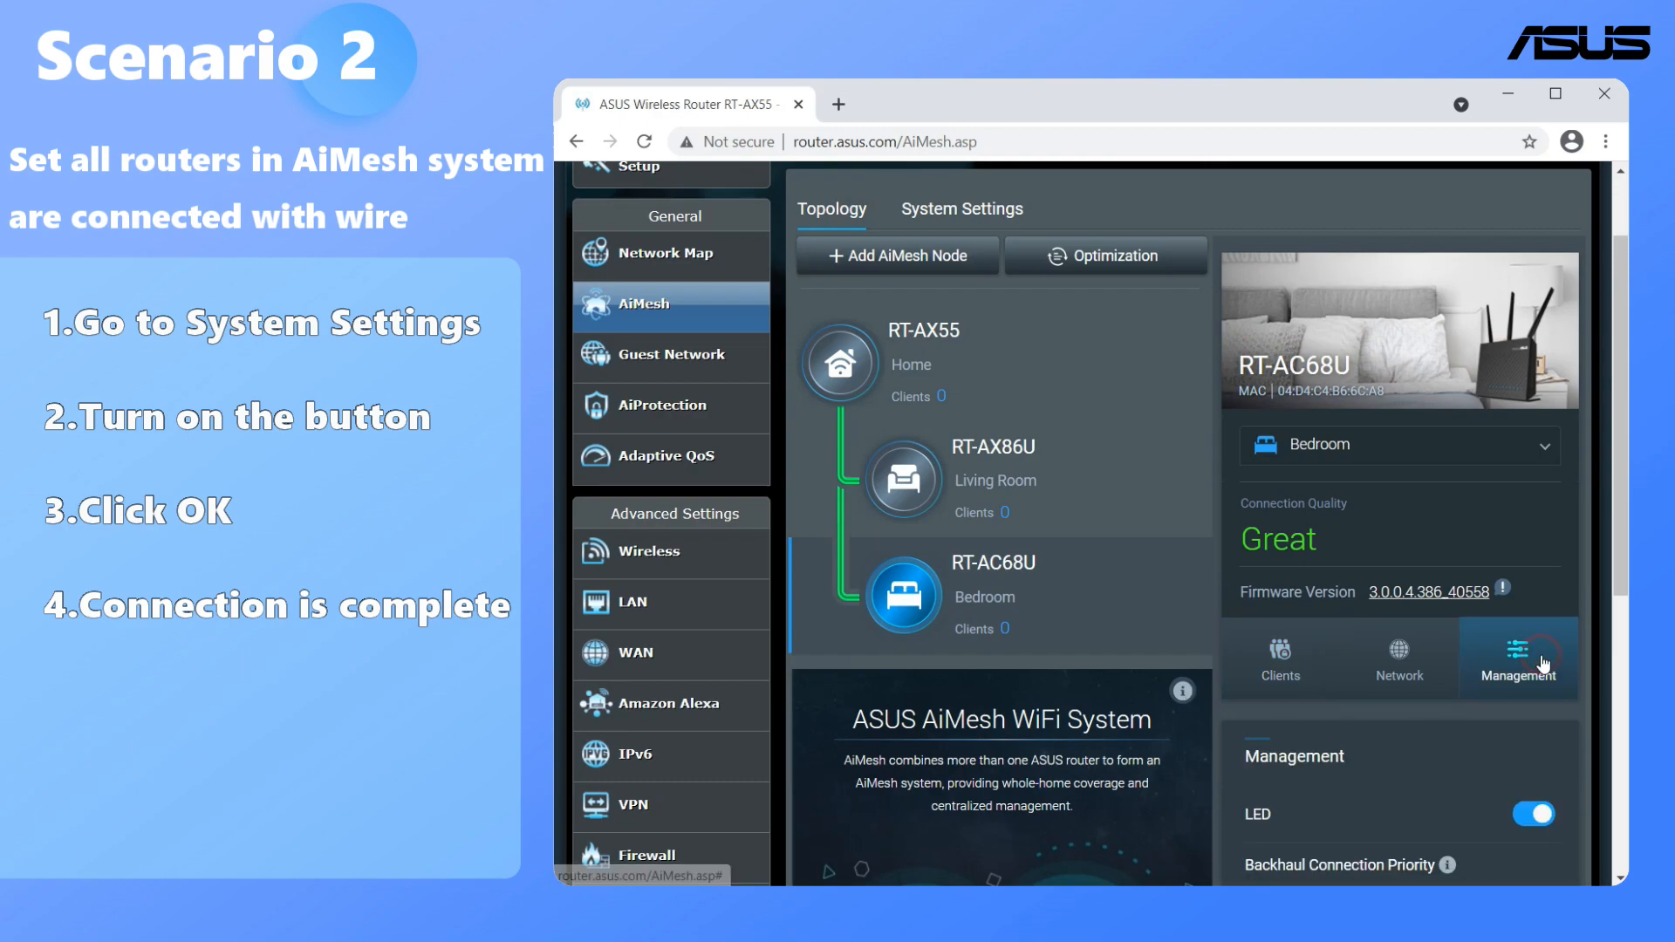
scroll(down, 3)
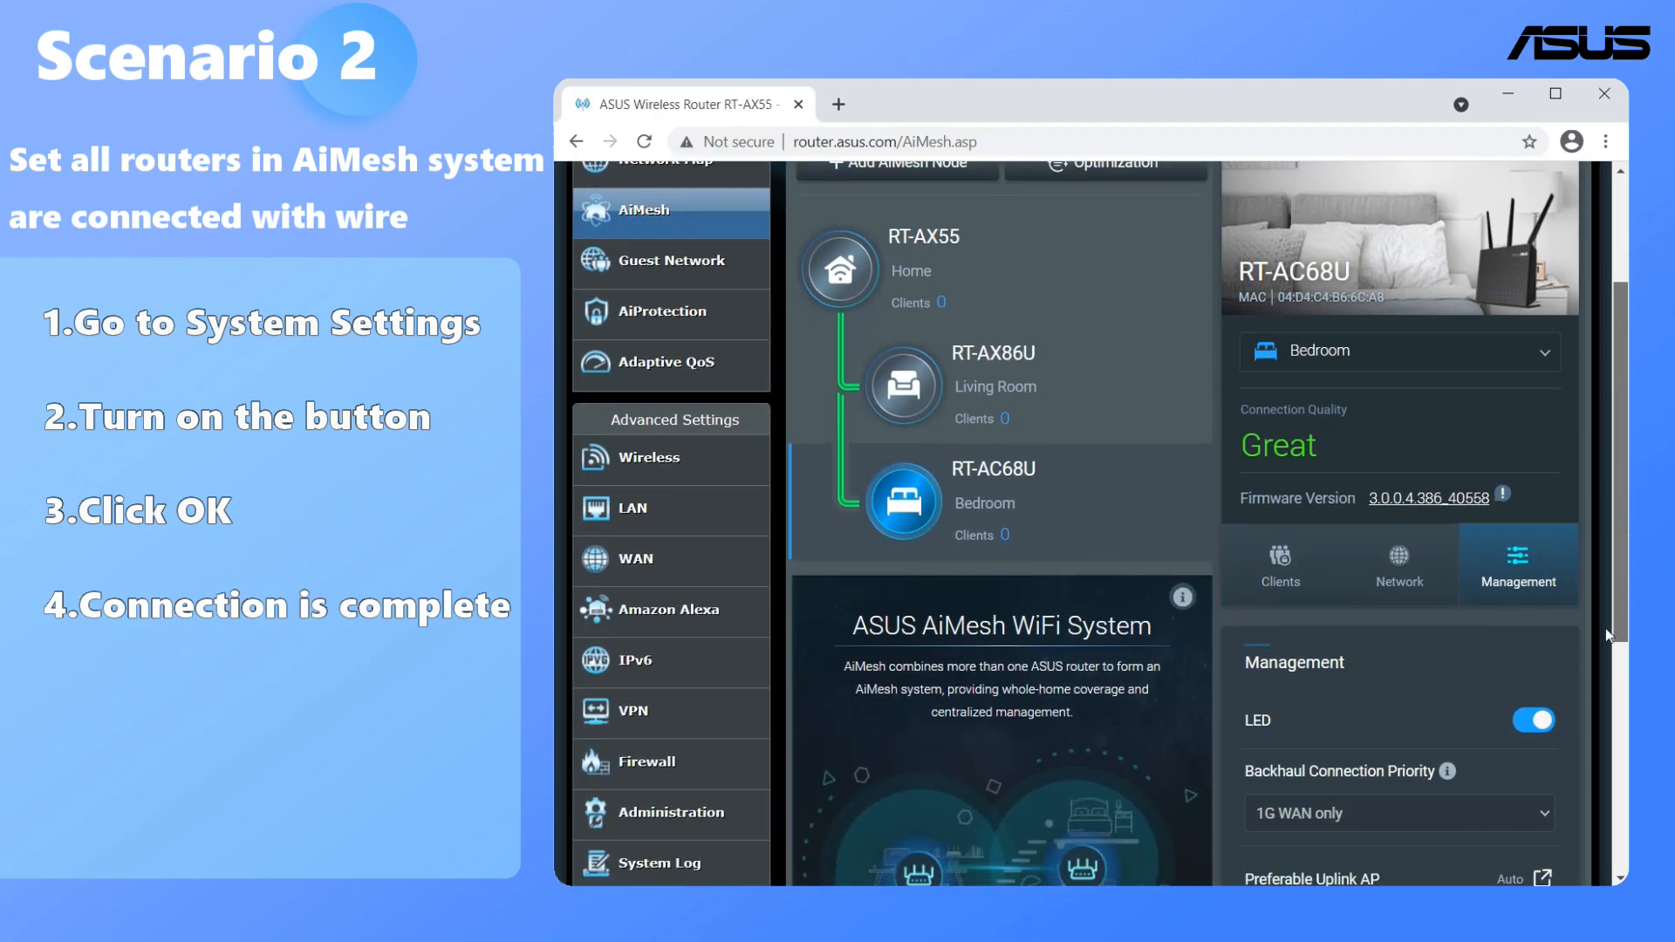
scroll(down, 3)
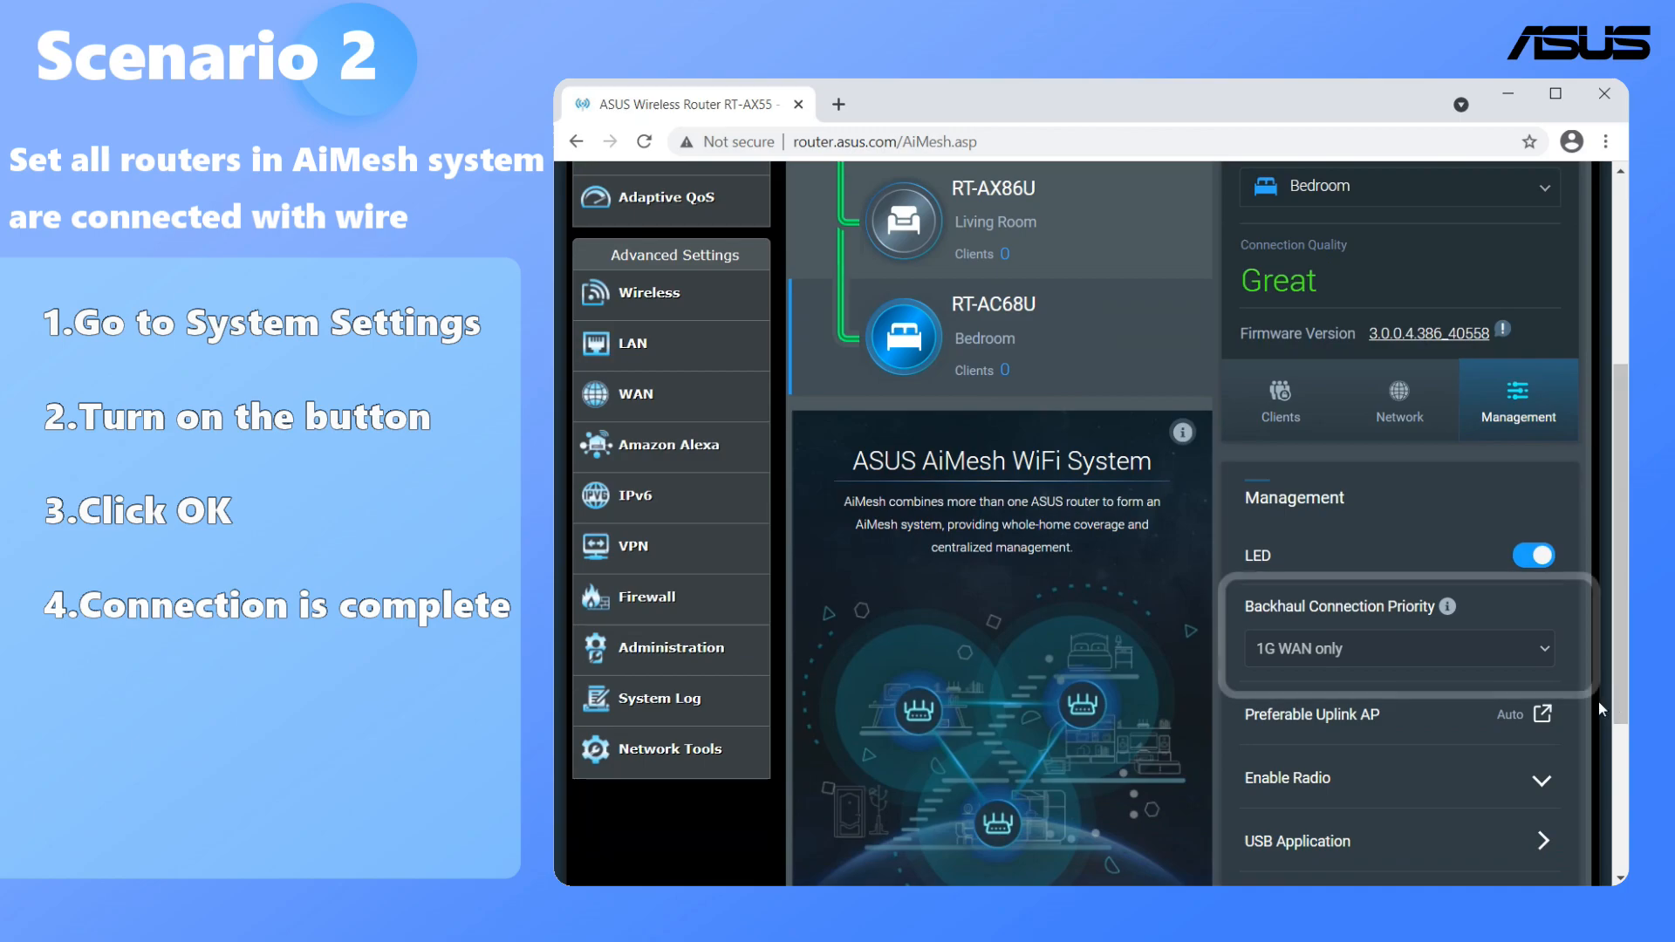